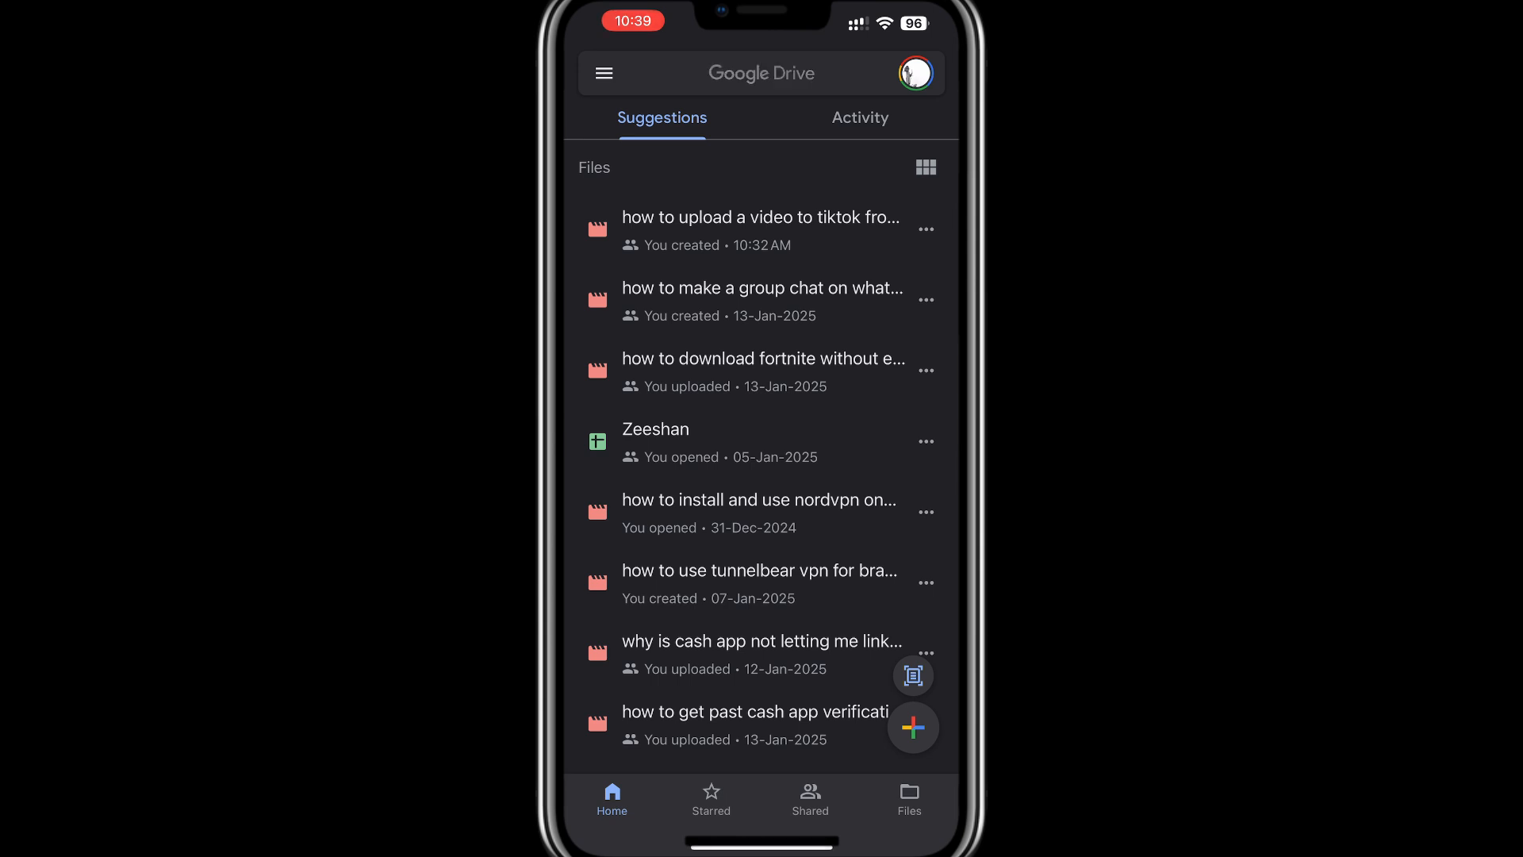
# Step: Exit Google Drive and return to the iPhone home screen
pyautogui.click(762, 73)
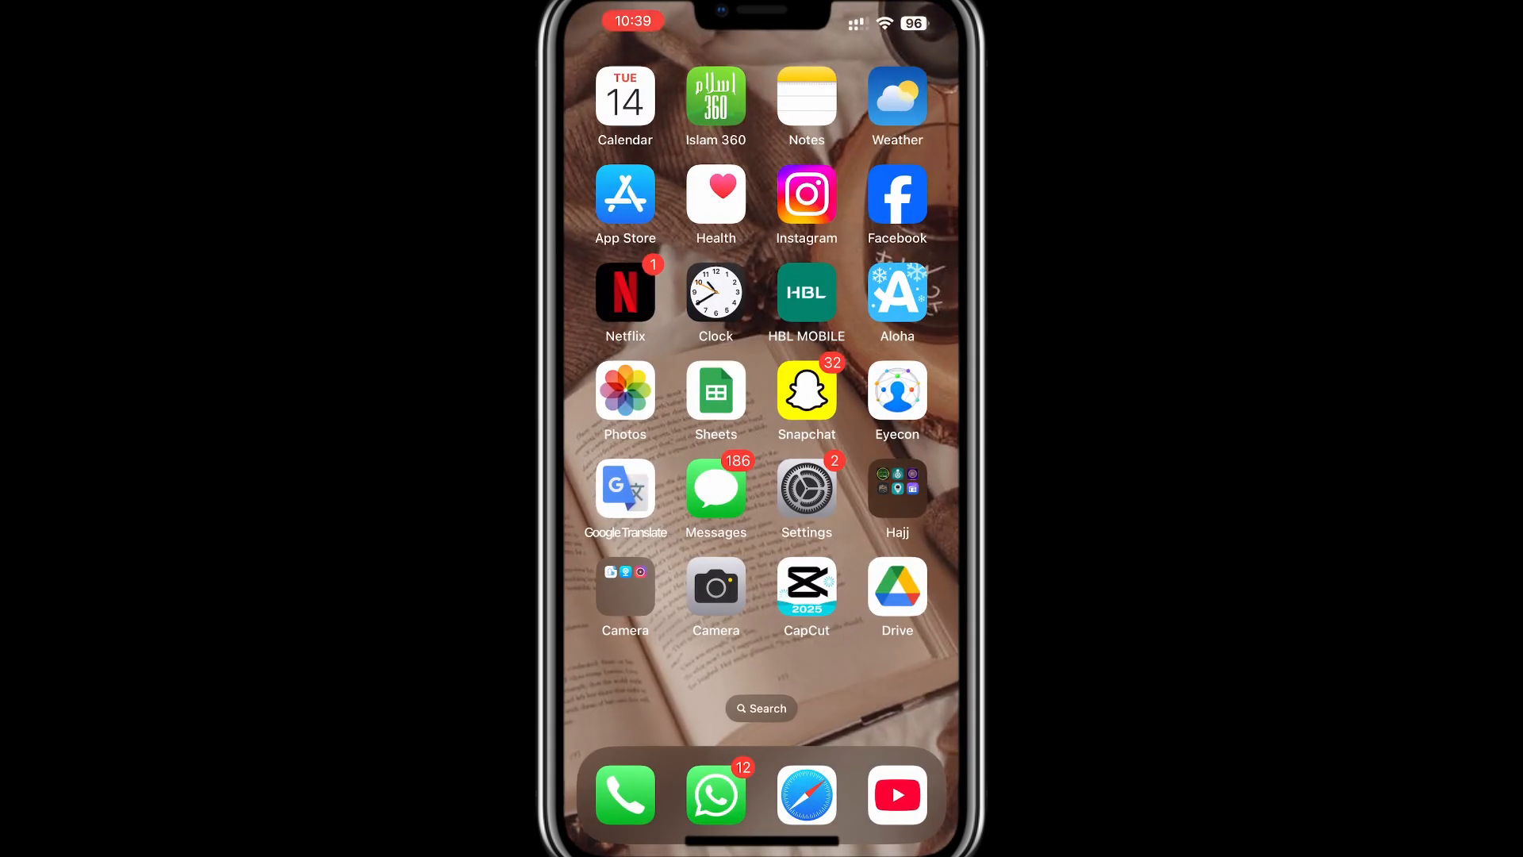
# Step: Open the street-crossing video in Photos and bring up its share sheet
pyautogui.click(624, 394)
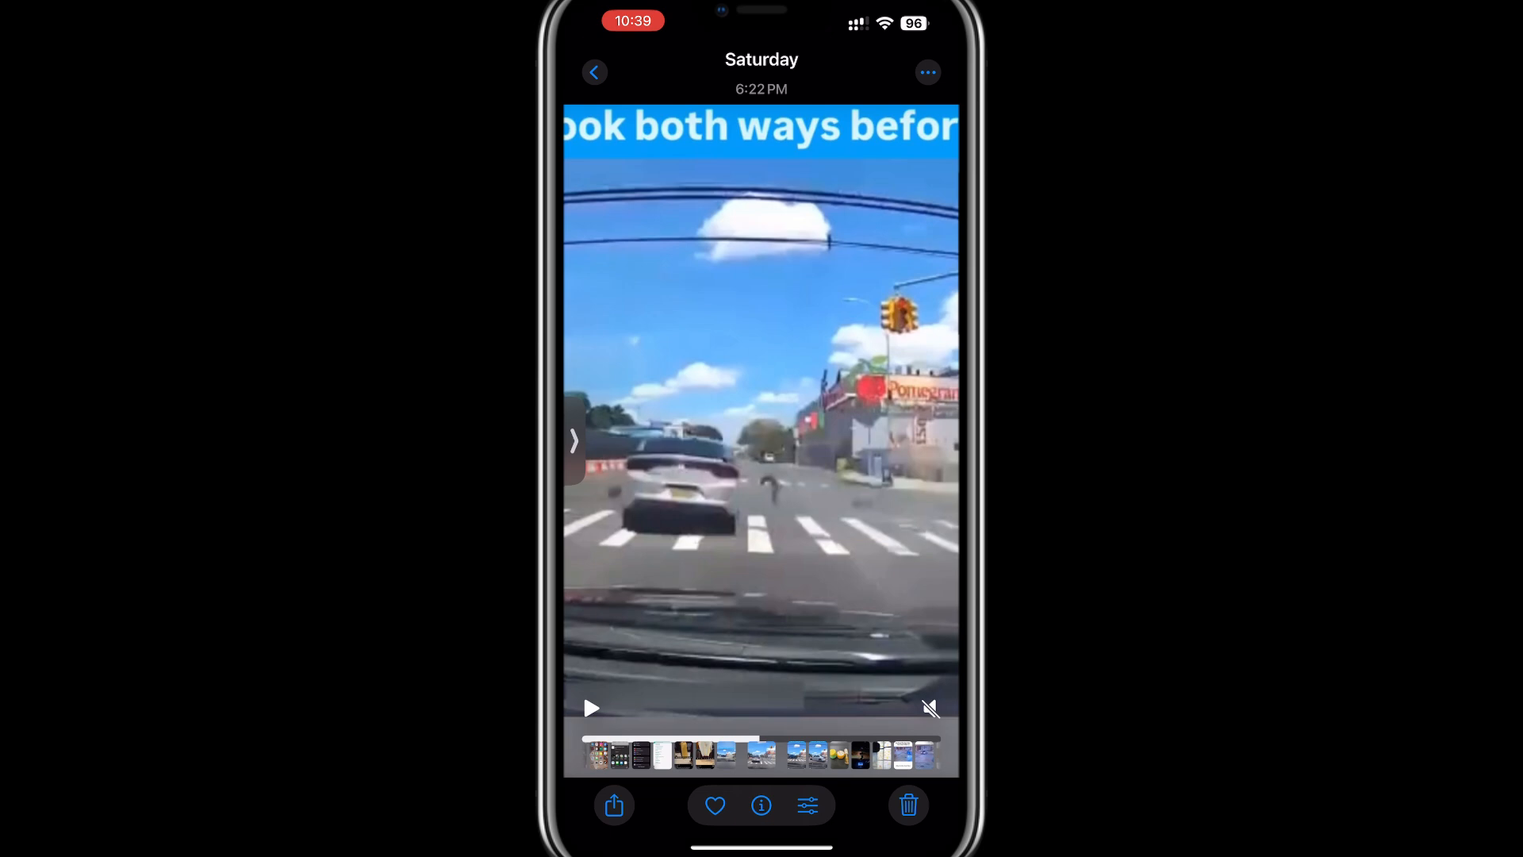
pyautogui.click(613, 805)
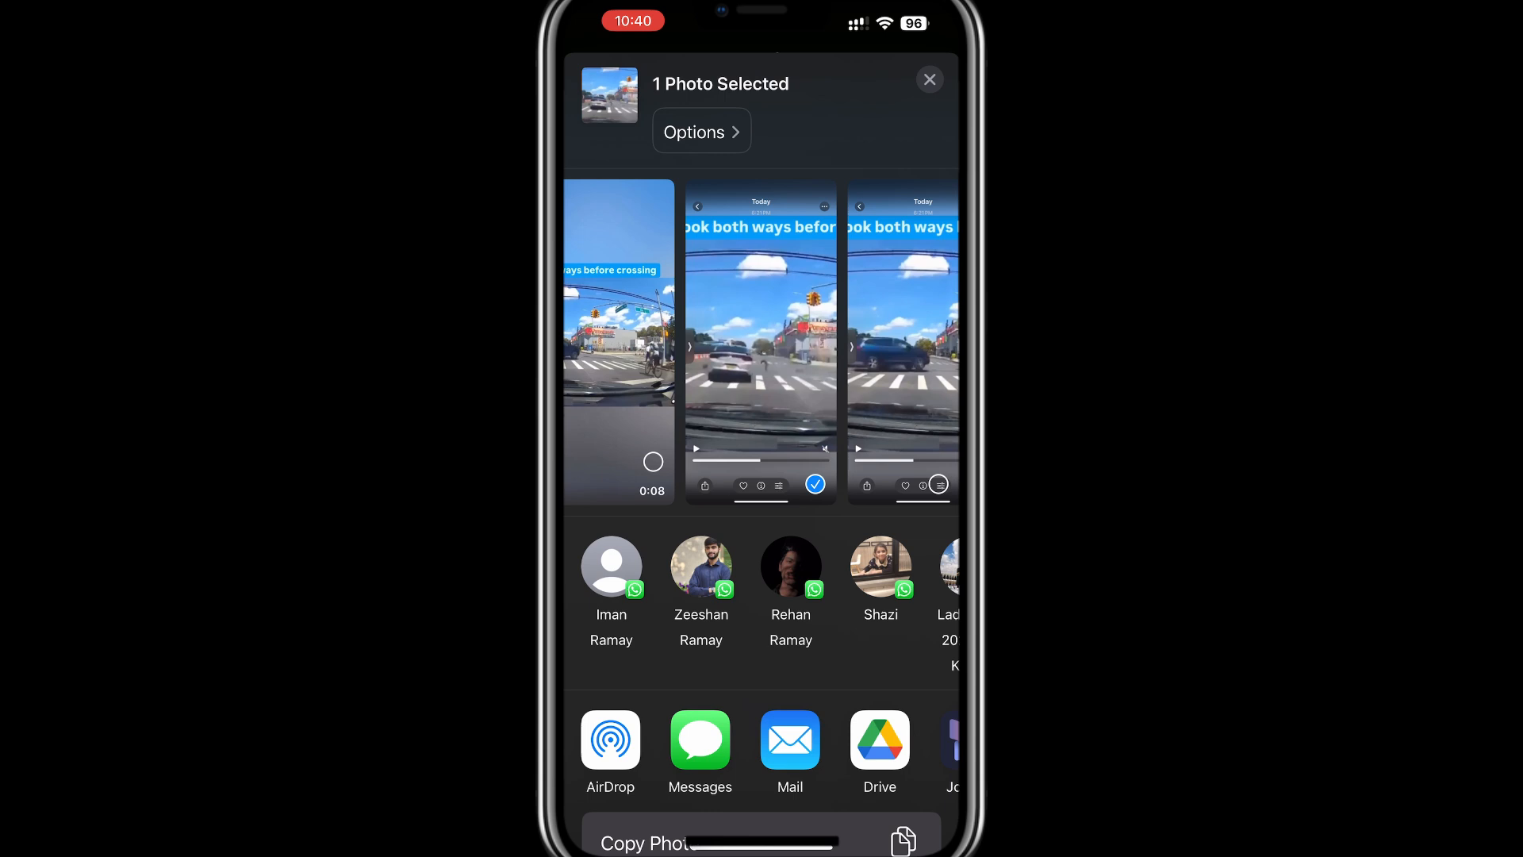
# Step: Choose Drive from the share sheet so the My Drive destination picker appears
pyautogui.hscroll(-3)
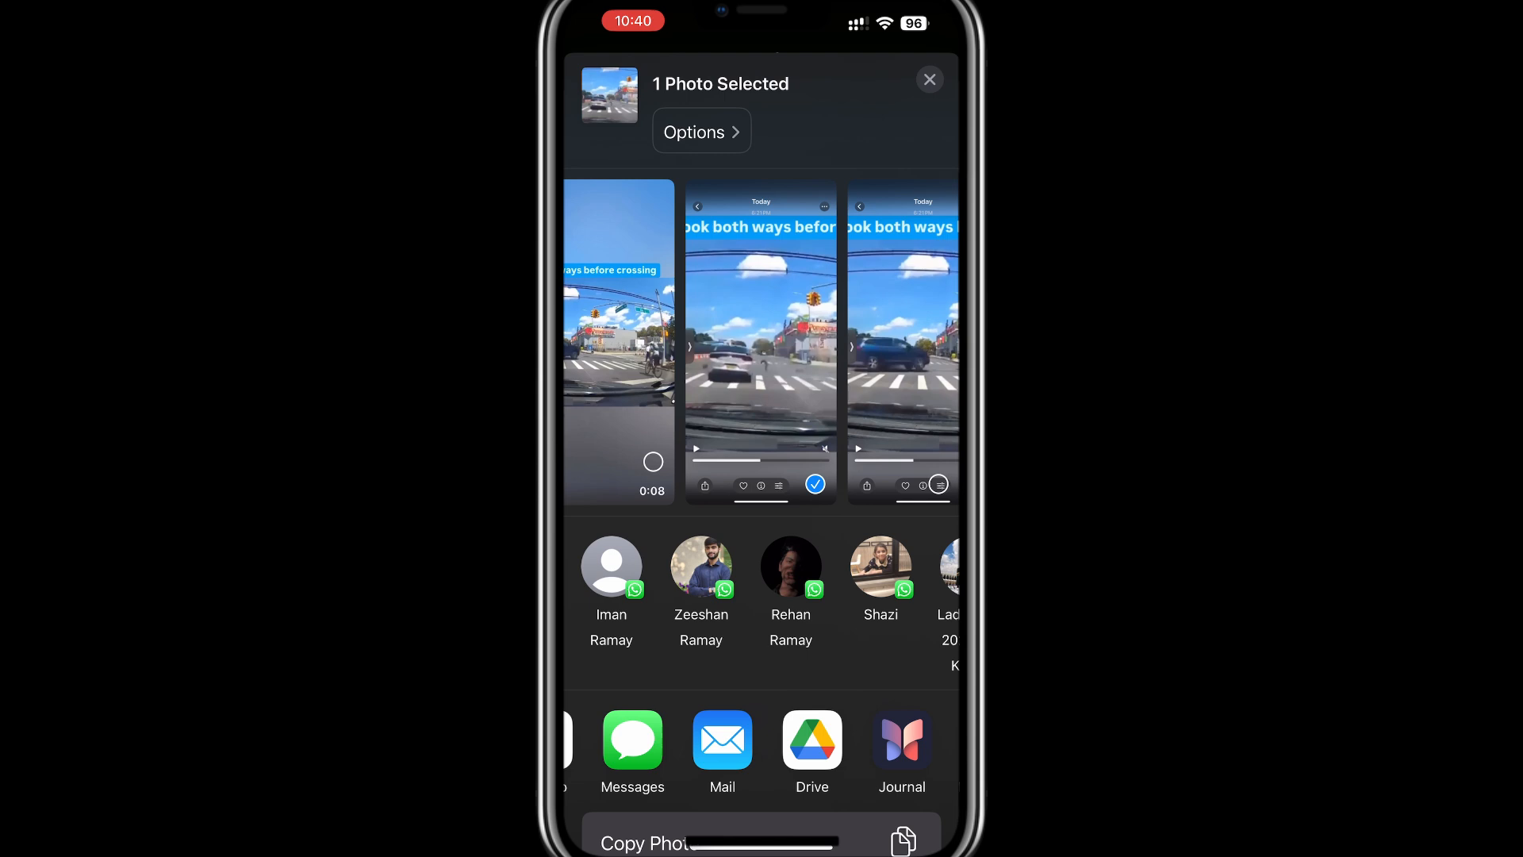
pyautogui.click(813, 739)
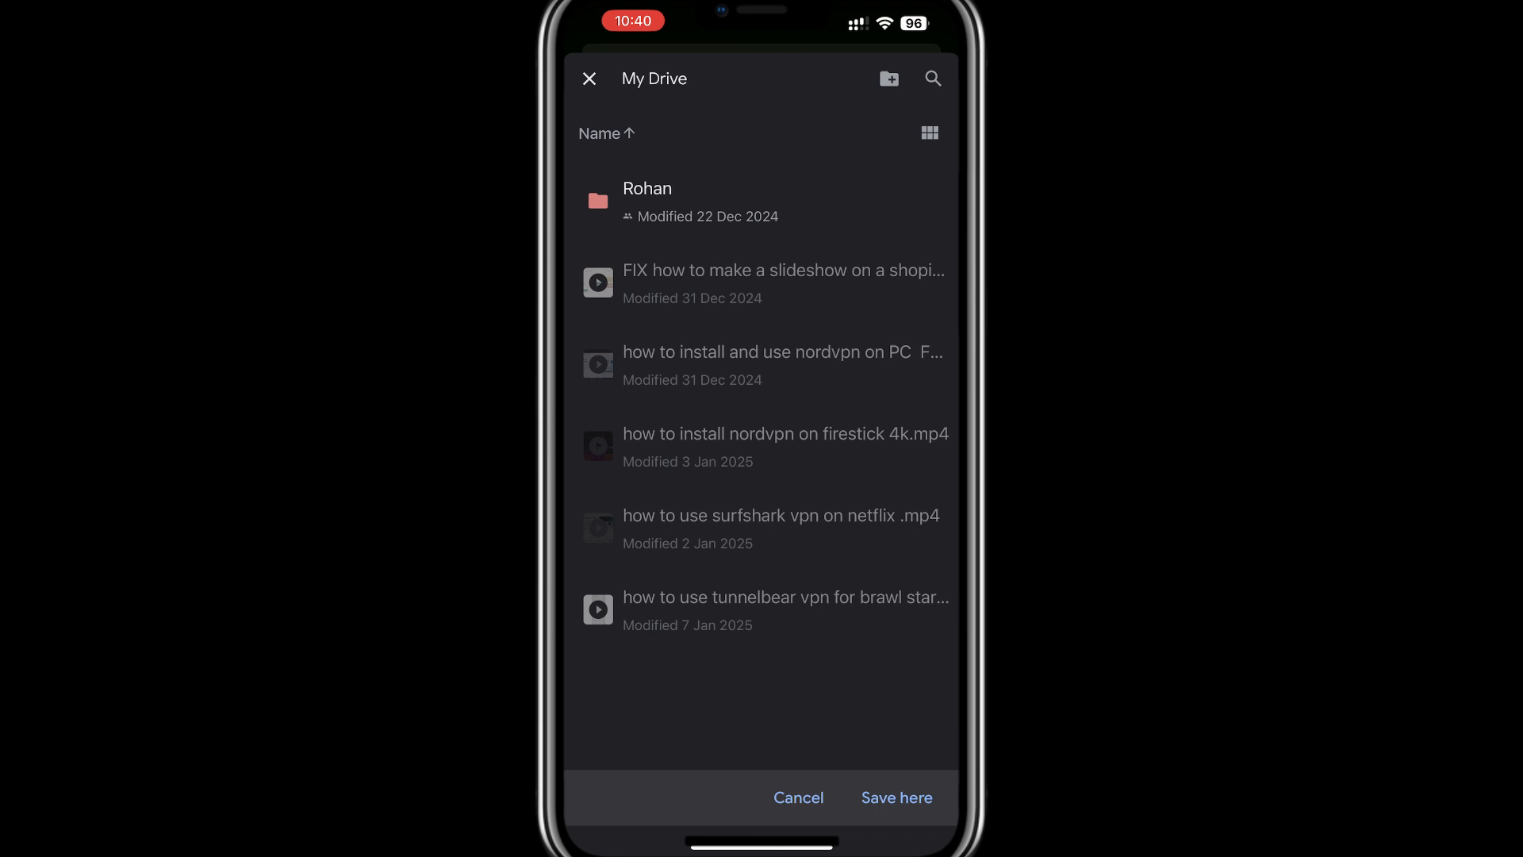
# Step: Create a new My Drive folder named A as the destination for IMG_7267.PNG
pyautogui.click(887, 78)
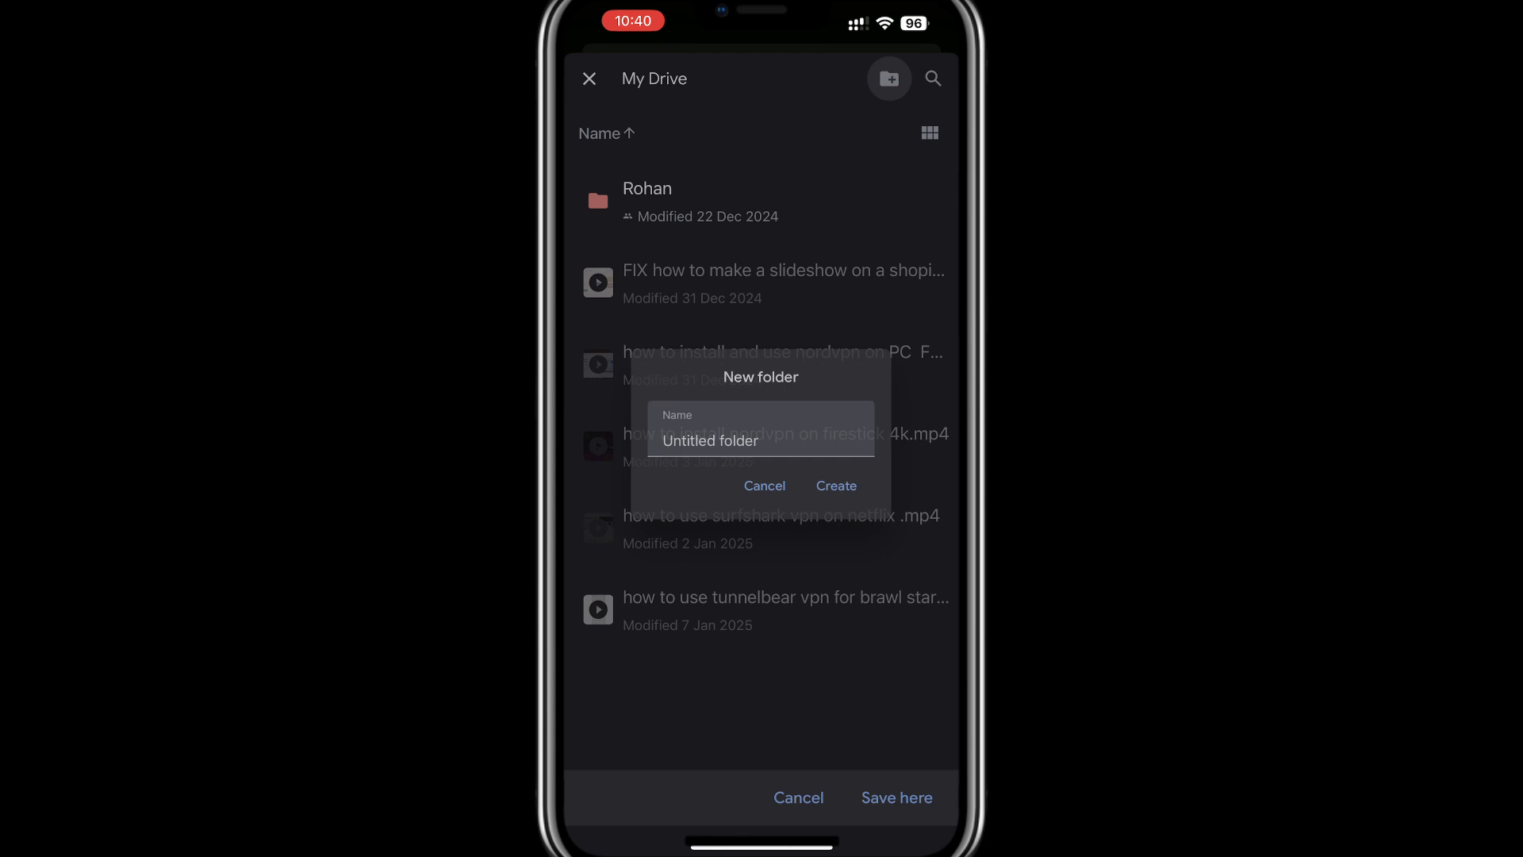
pyautogui.write('A')
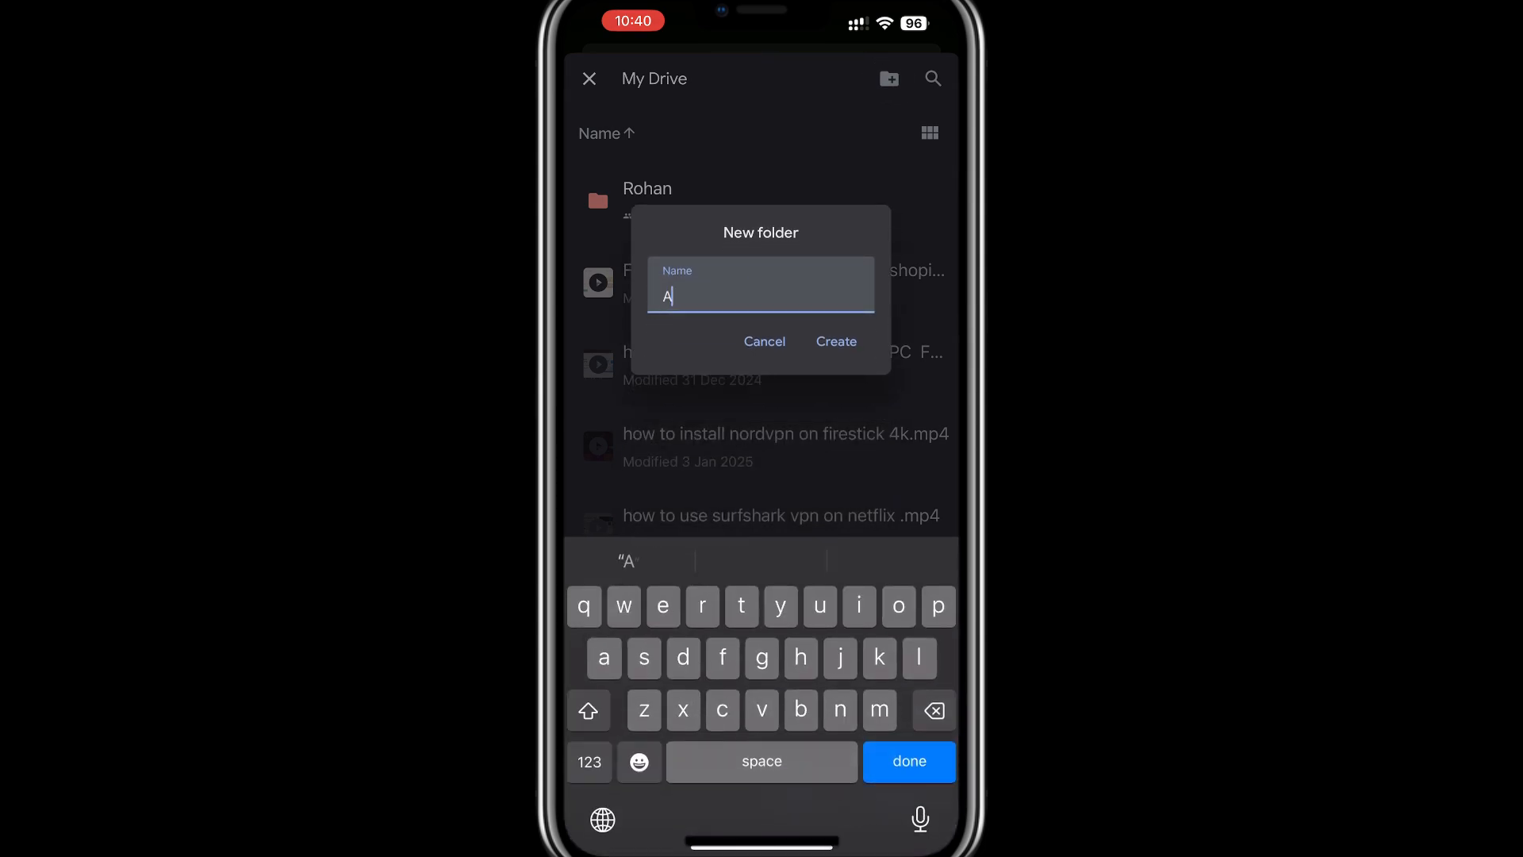
pyautogui.press('space')
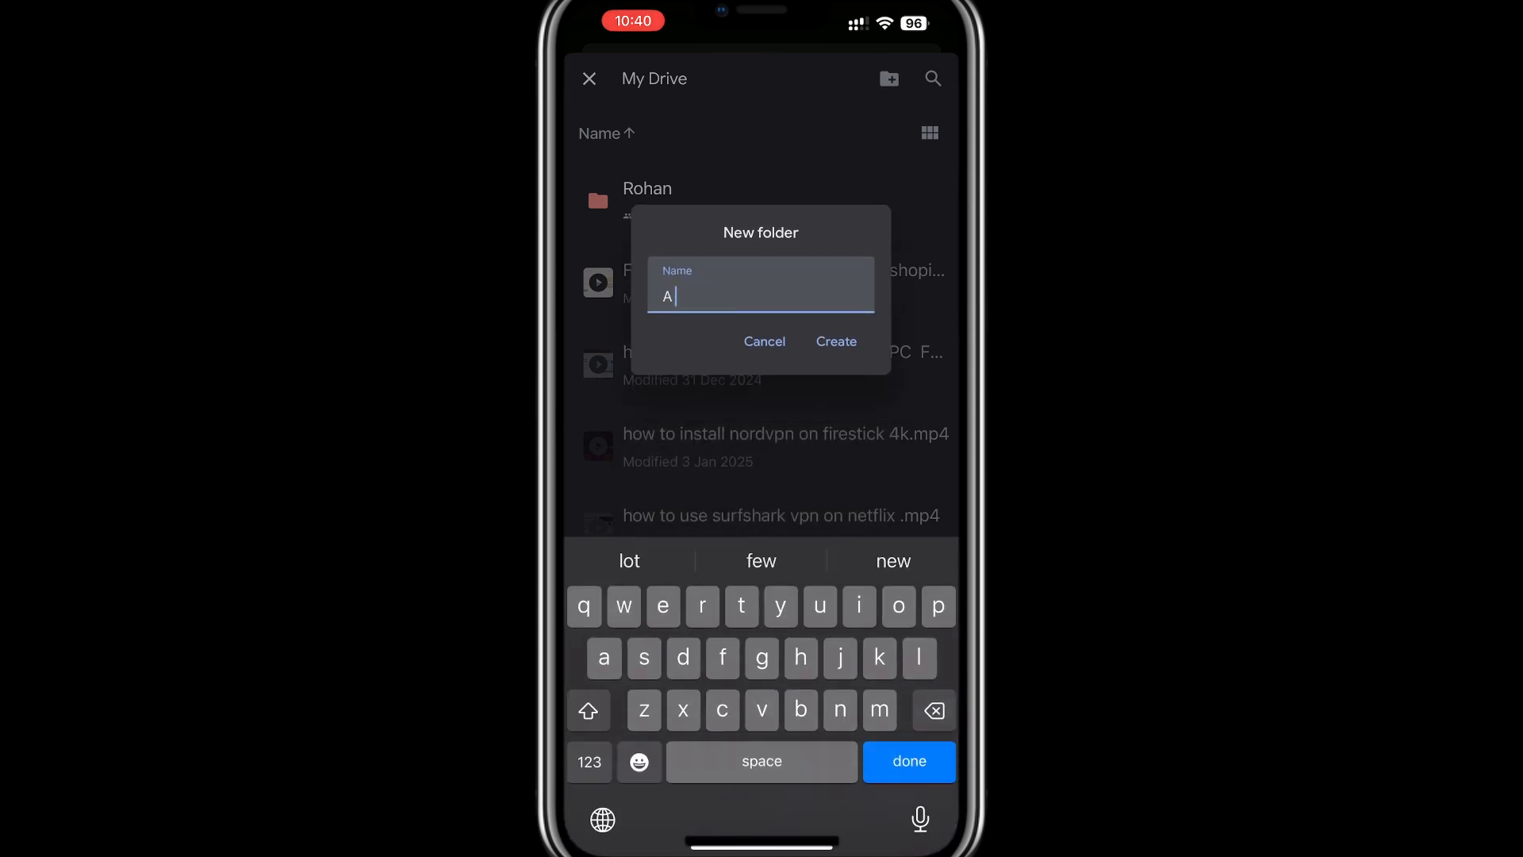
pyautogui.click(835, 341)
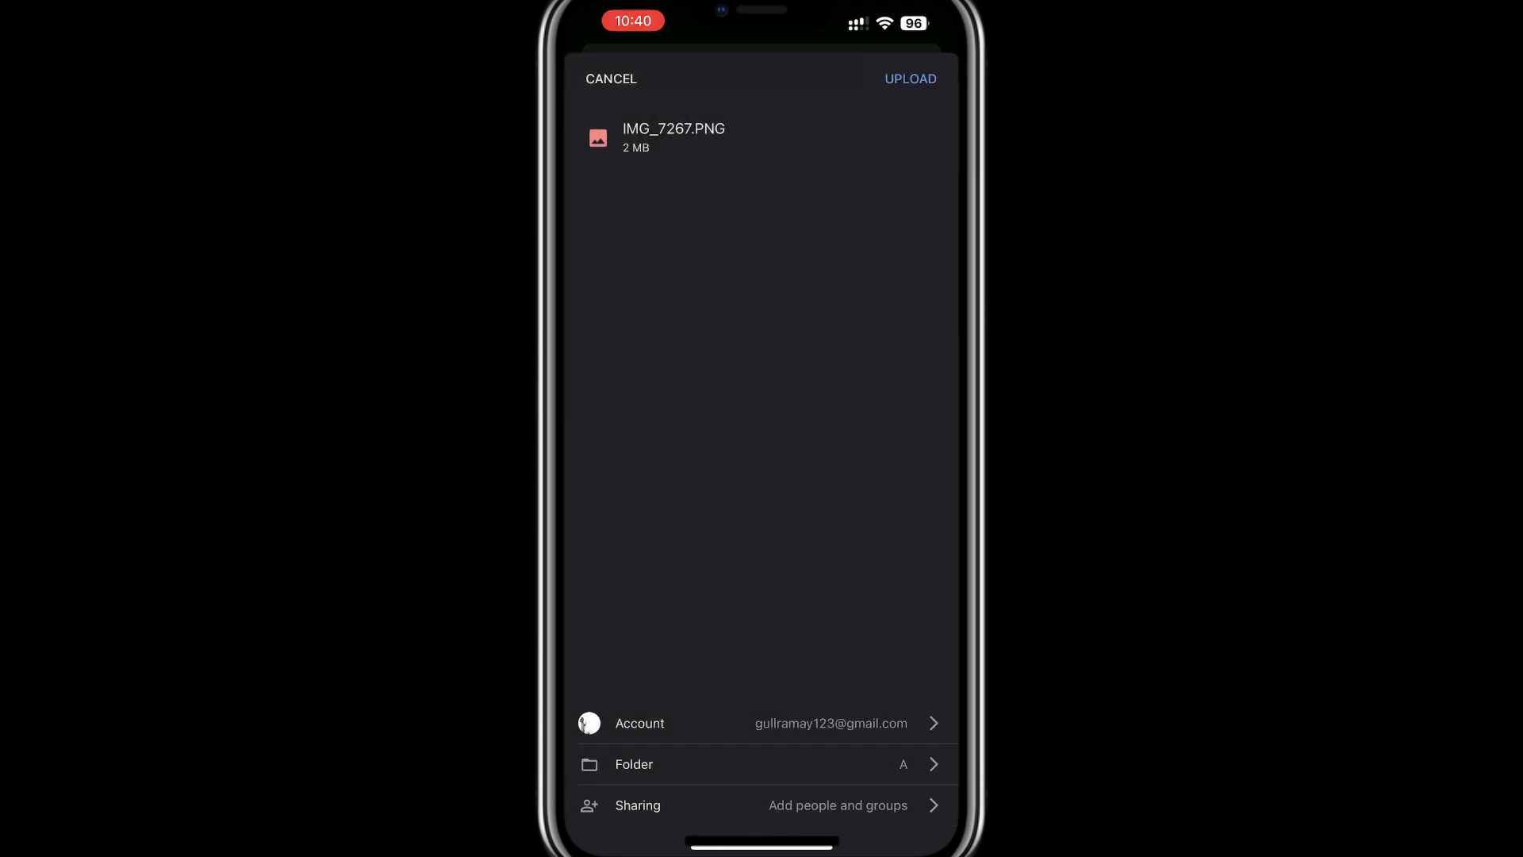
# Step: Upload the file into folder A and show the My Drive file list
pyautogui.click(910, 79)
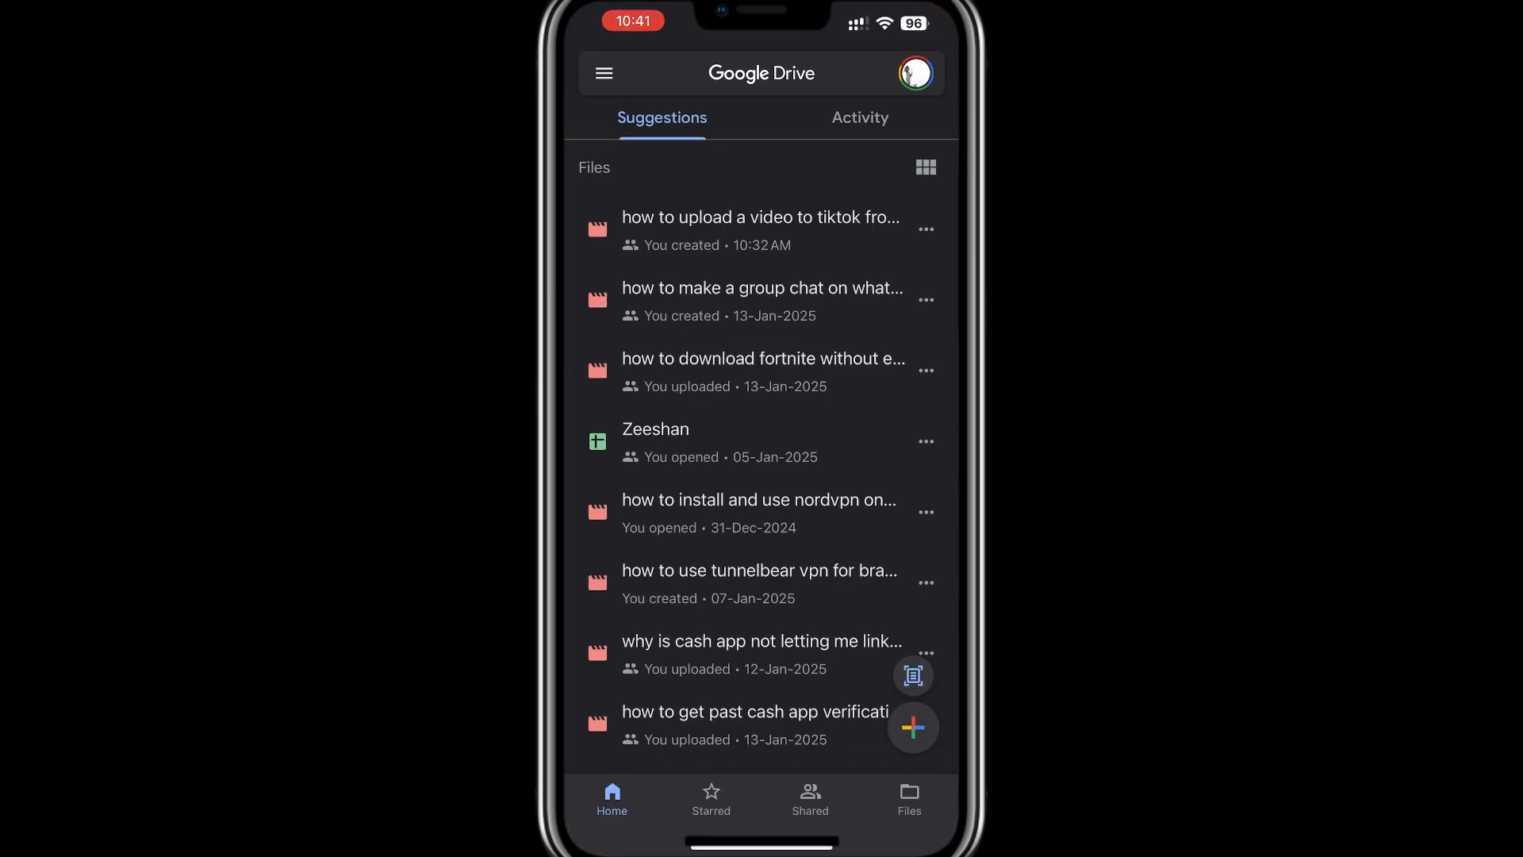
pyautogui.scroll(-3)
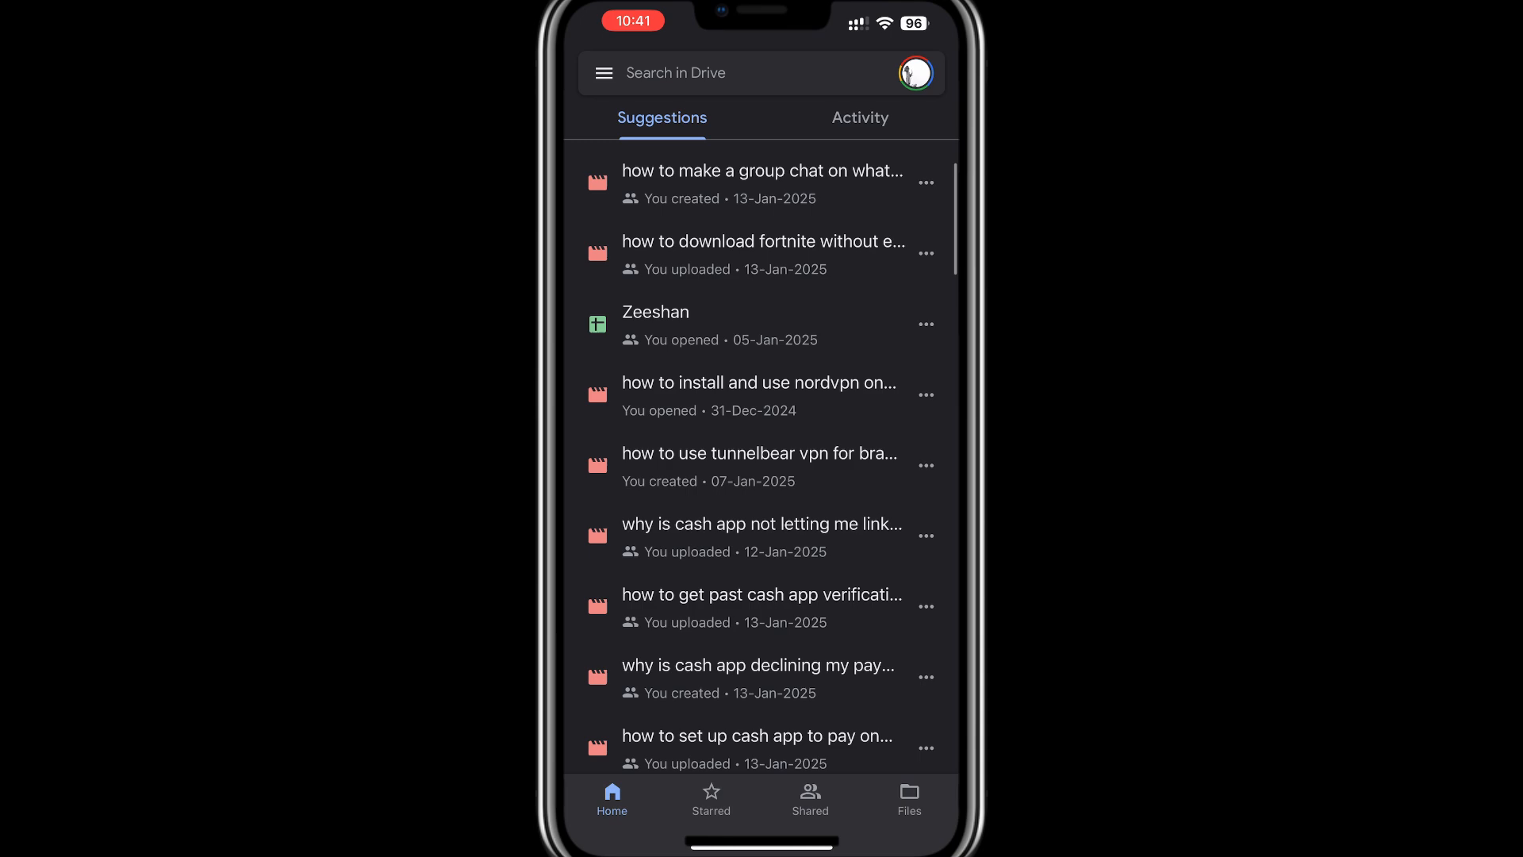
pyautogui.click(908, 799)
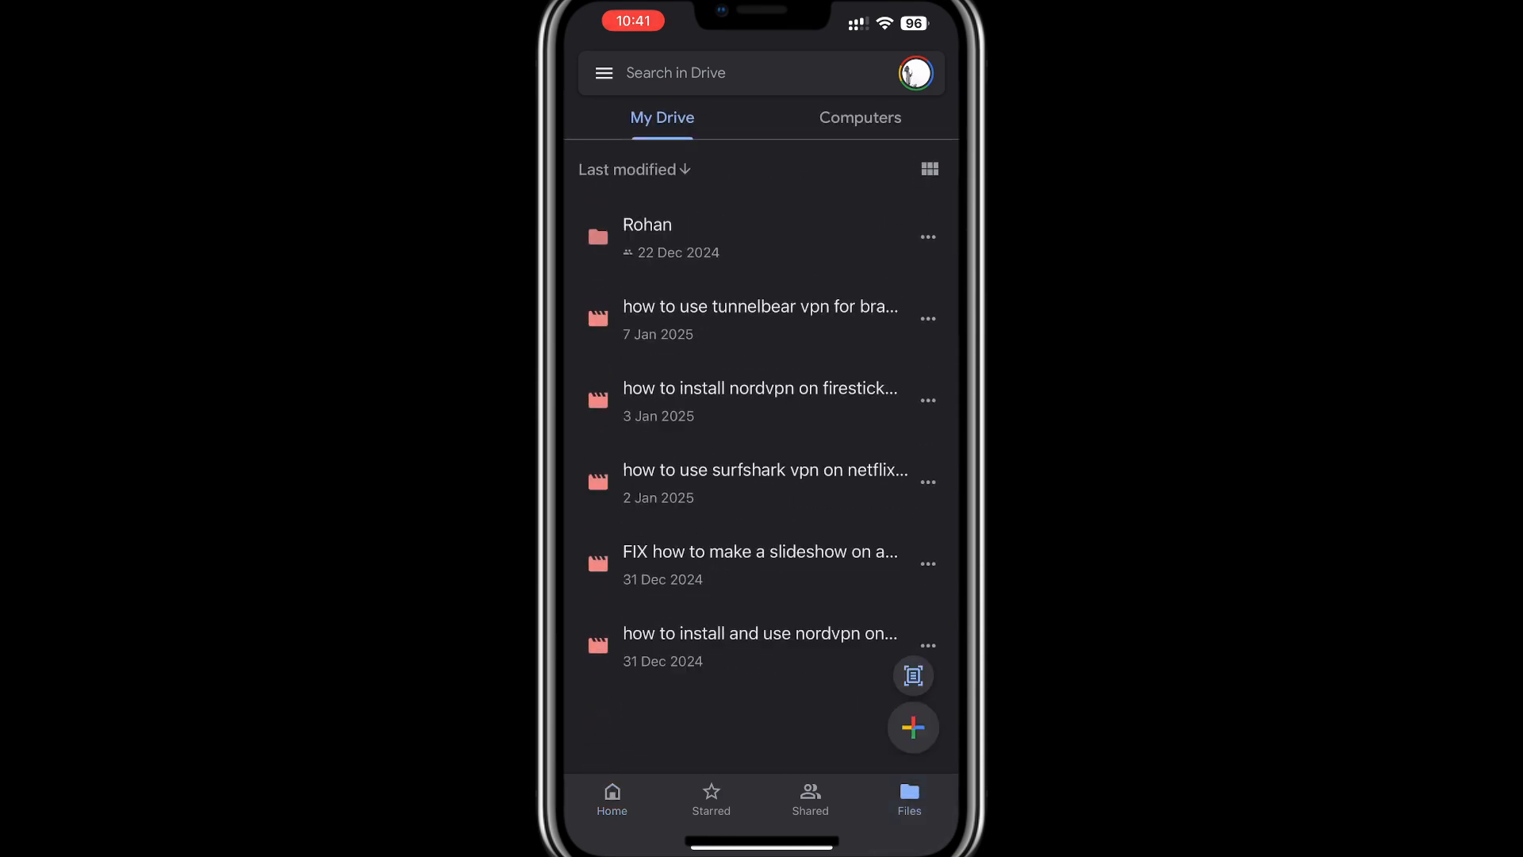